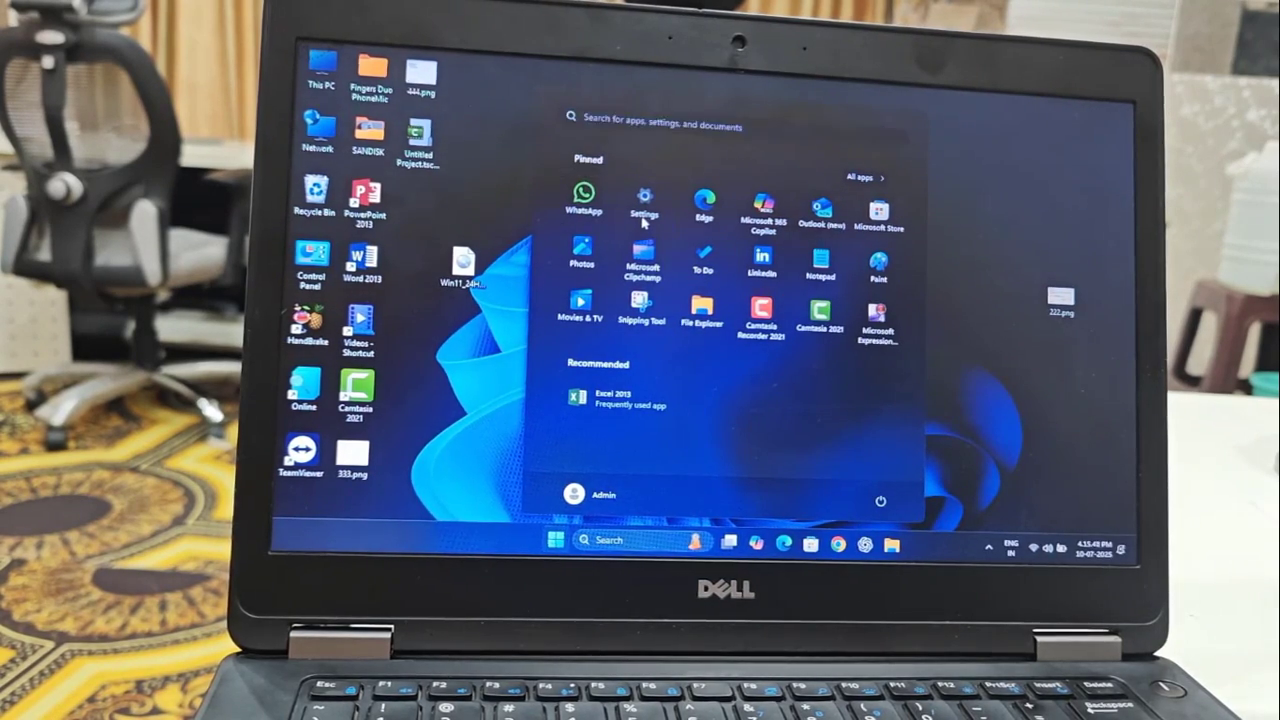
Step: Confirm under System > About that Windows specifications show Windows 11 Pro version 24H2, then close Settings
click(644, 196)
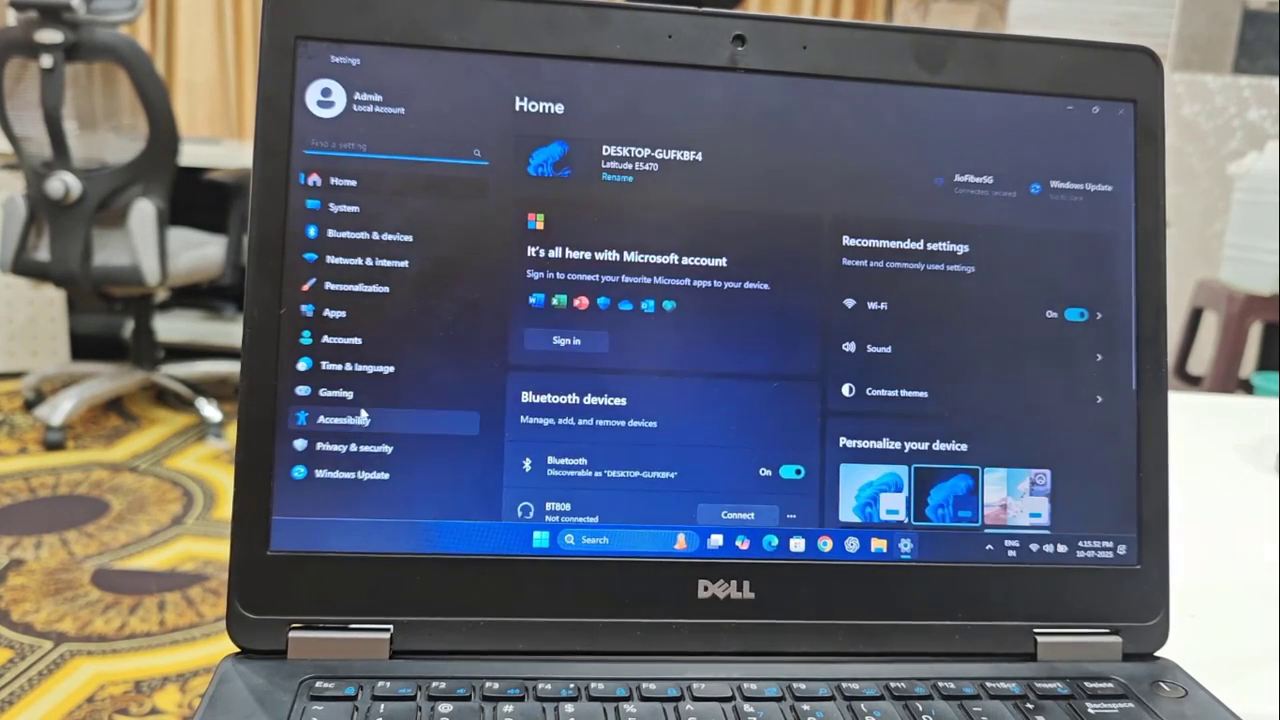
click(344, 206)
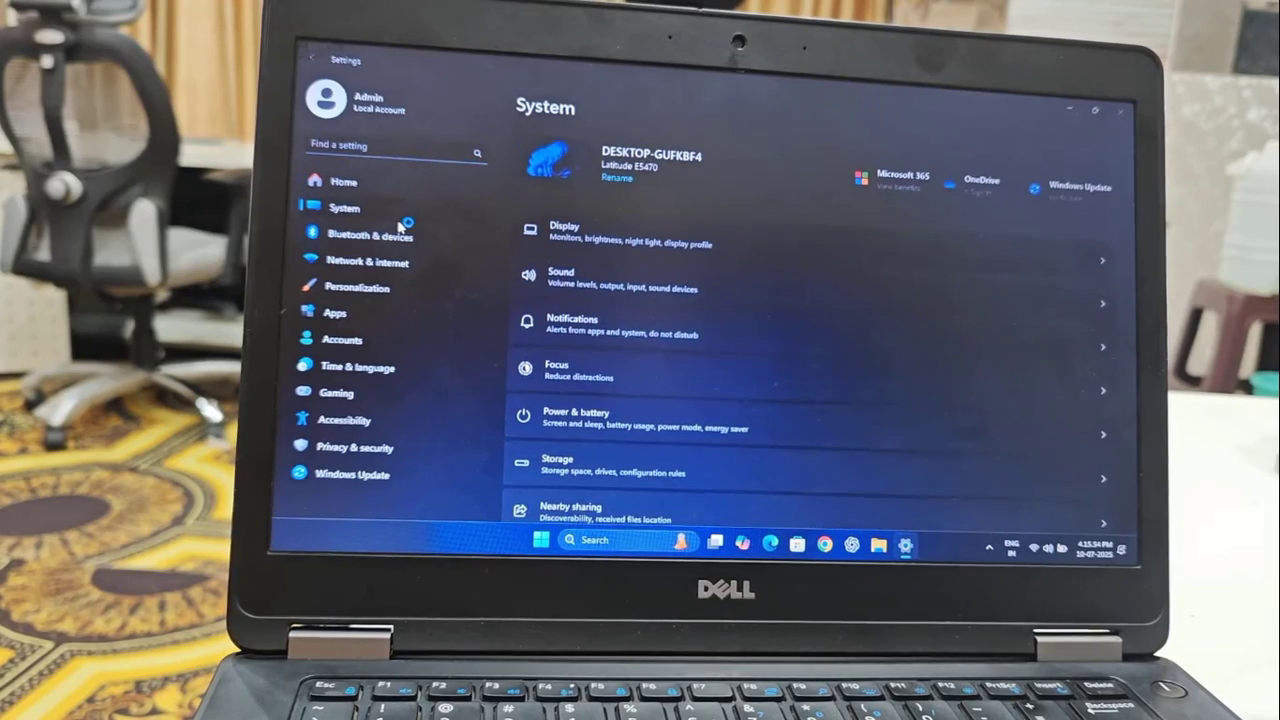
scroll(down, 3)
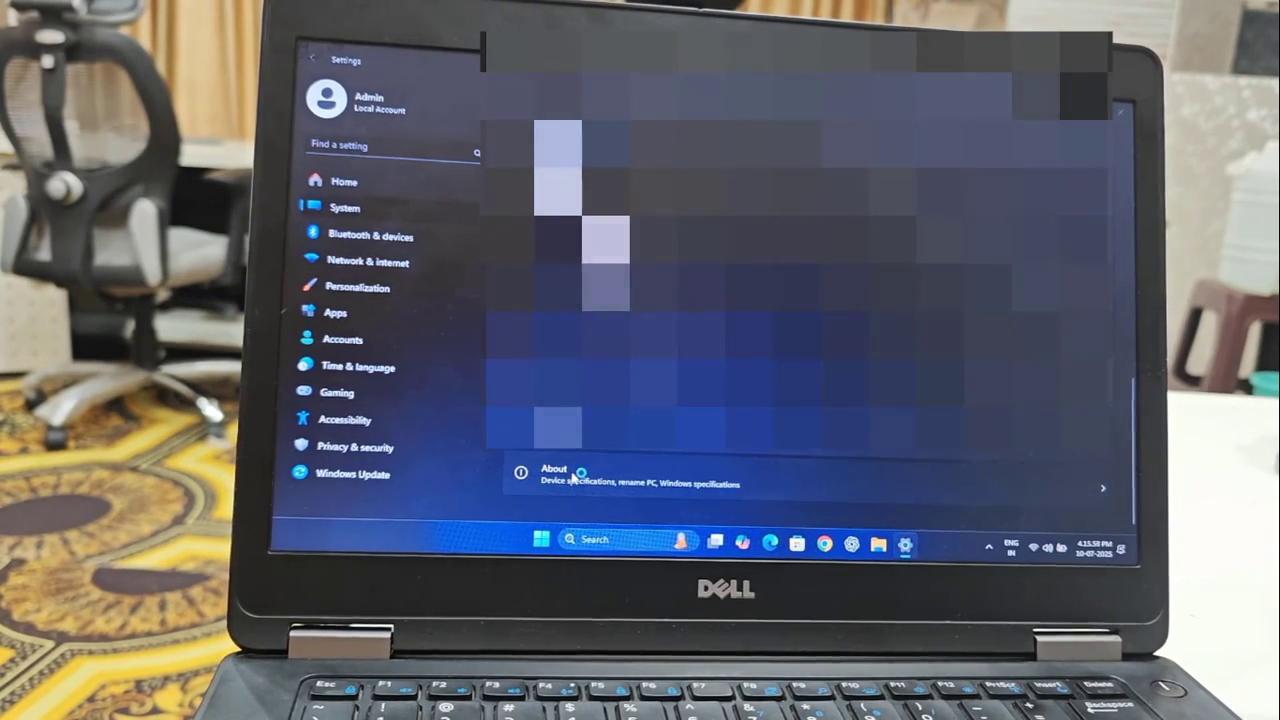
click(552, 474)
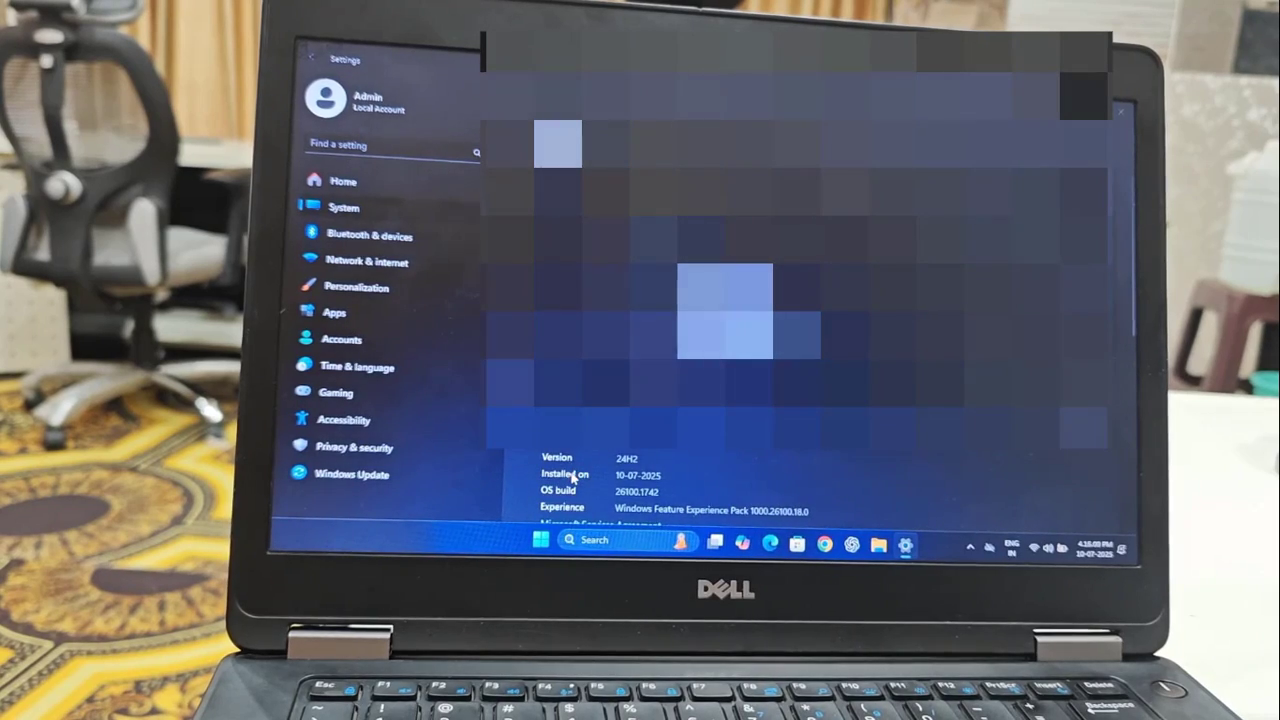
scroll(down, 3)
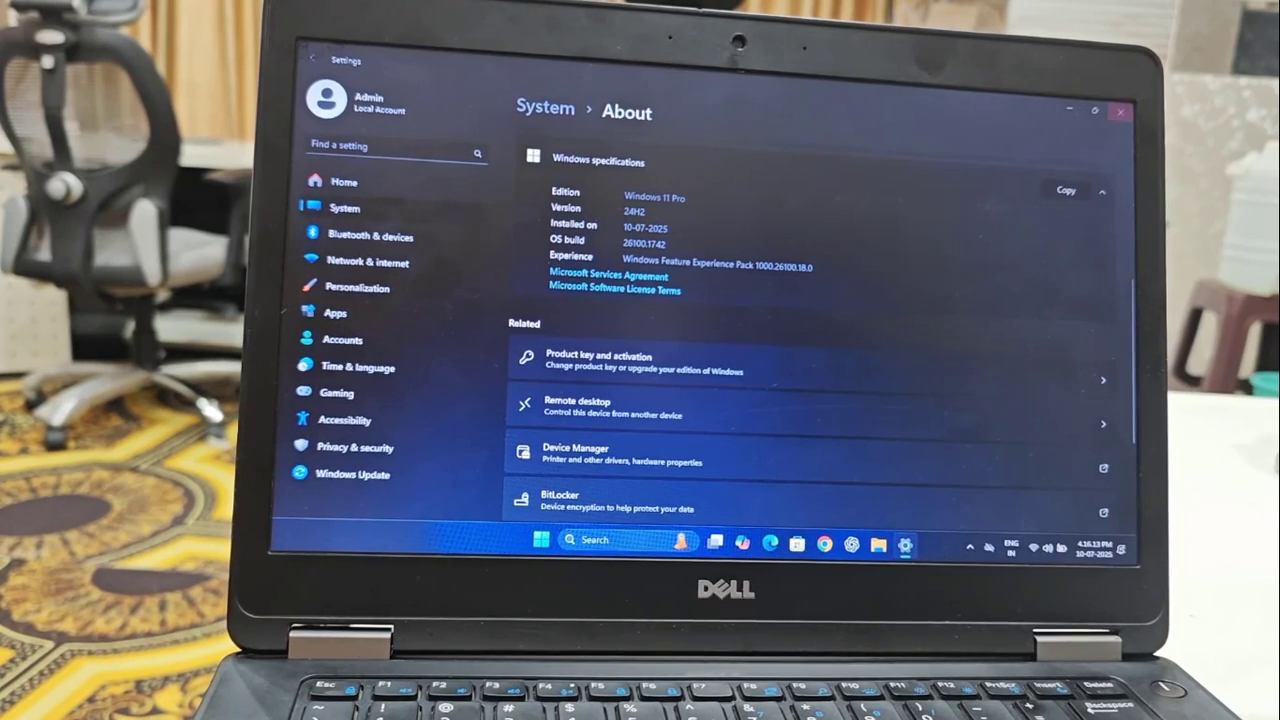
click(1120, 112)
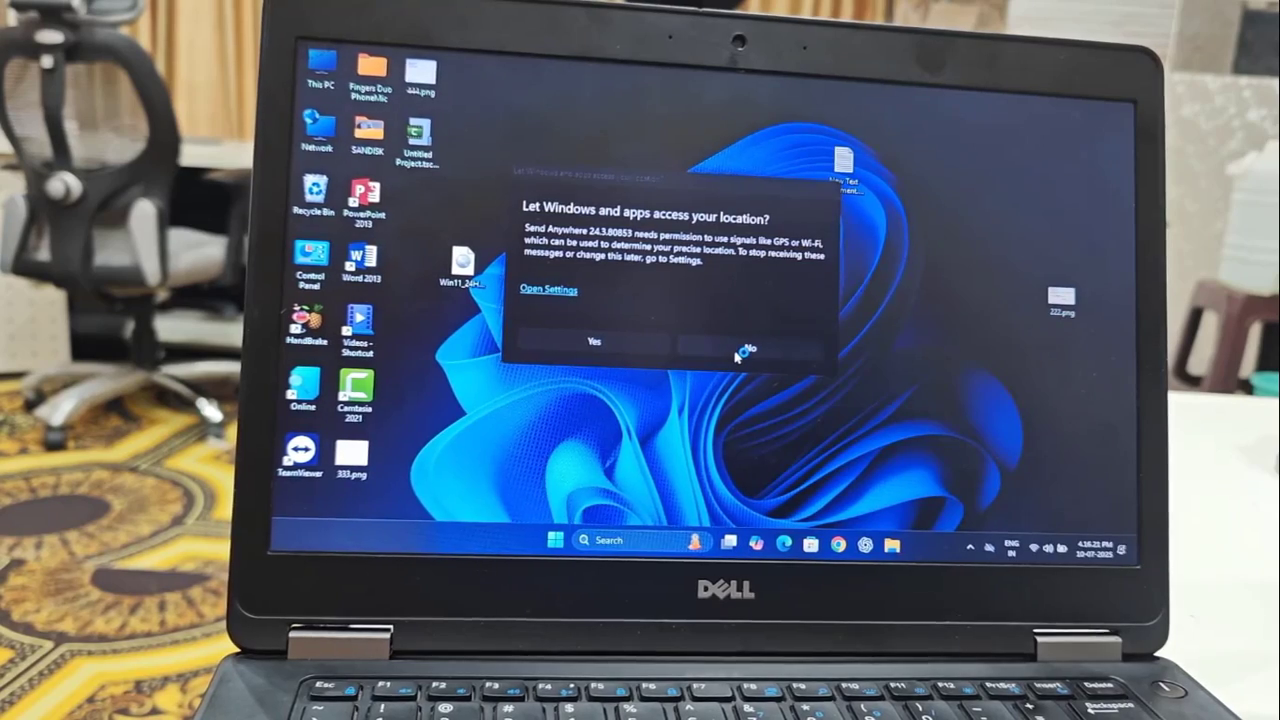
Step: Dismiss the 'Let Windows and apps access your location?' prompt to clear the desktop
click(752, 342)
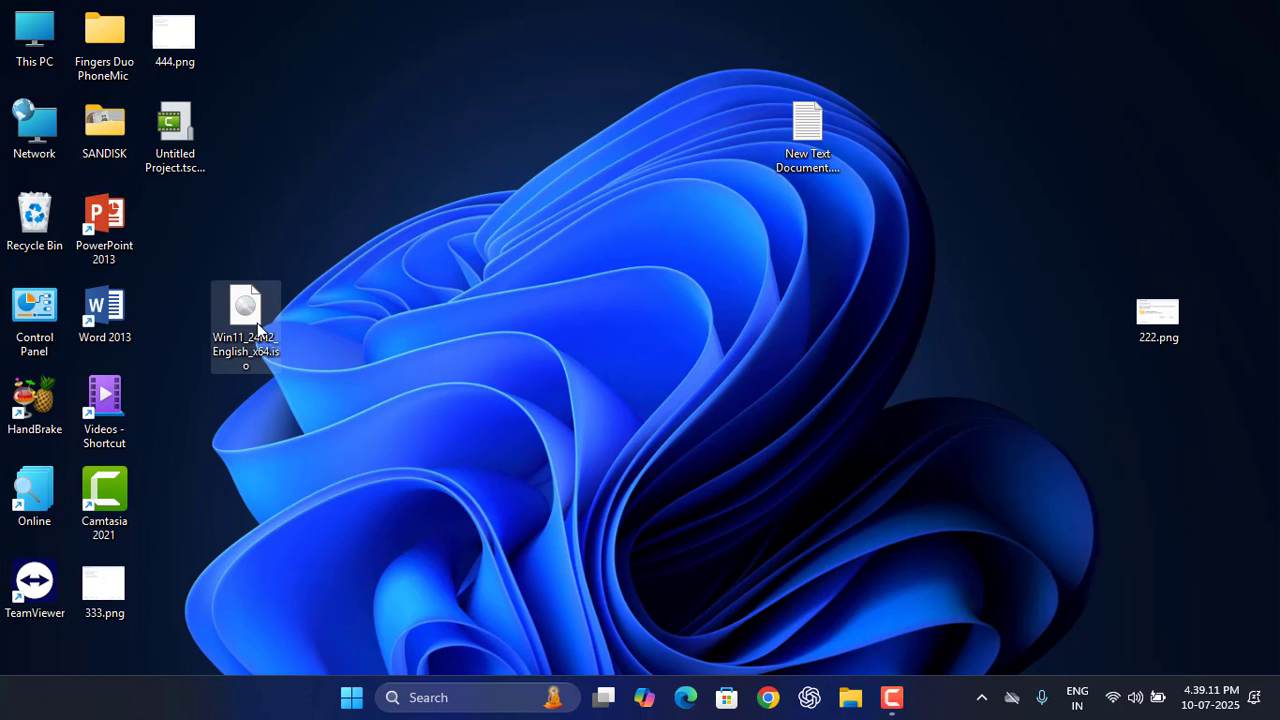
Step: Delete the leftover Win11 ISO from the desktop and the Win11 folder from Local Disk (C:)
right_click(244, 324)
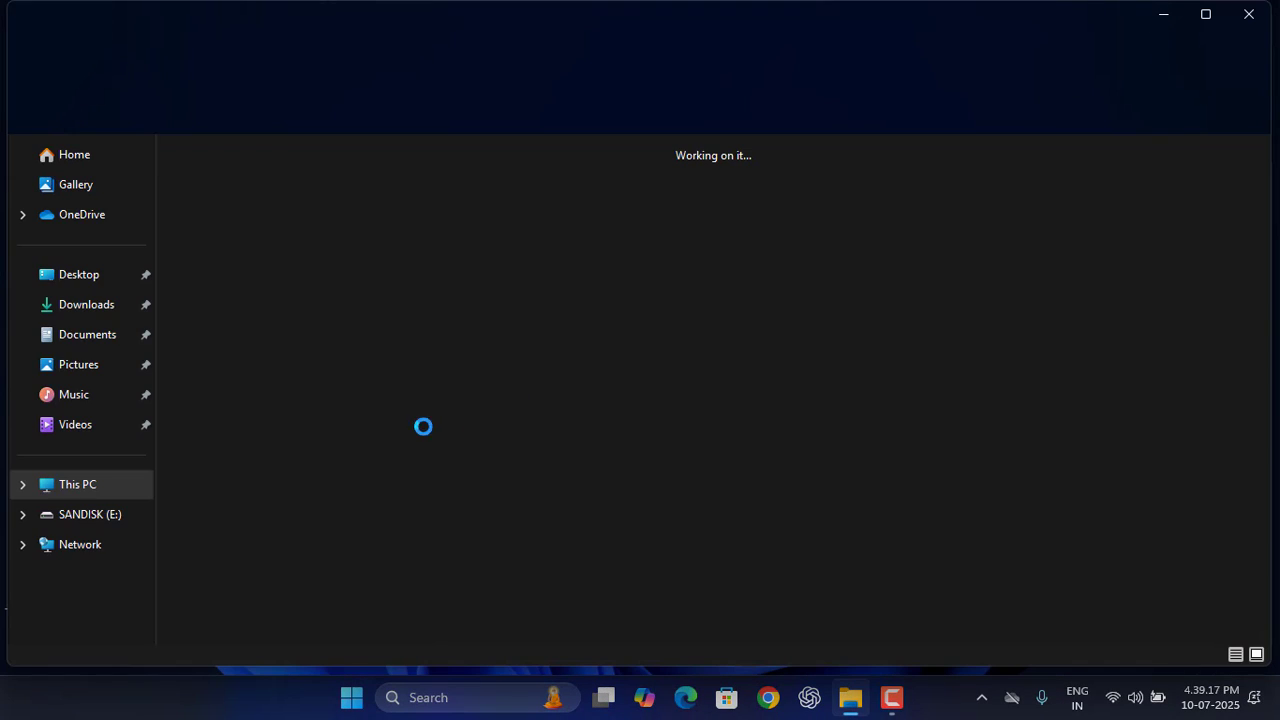
click(76, 484)
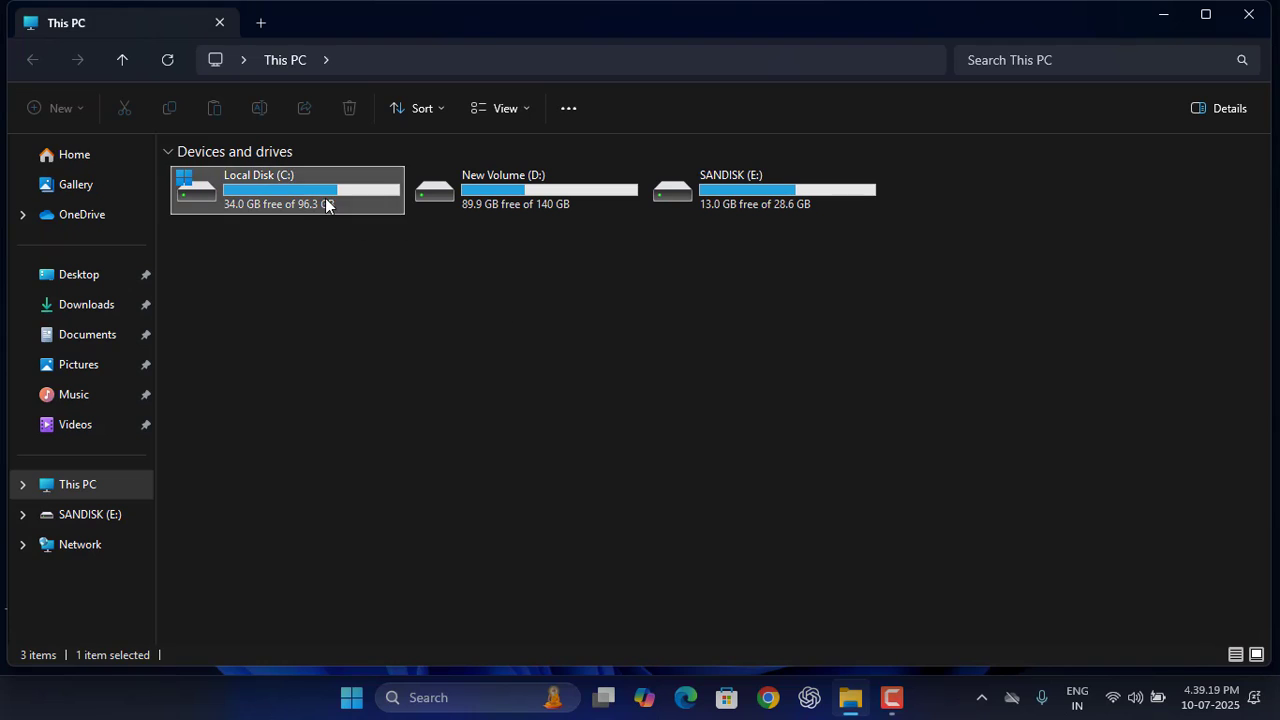
double_click(288, 188)
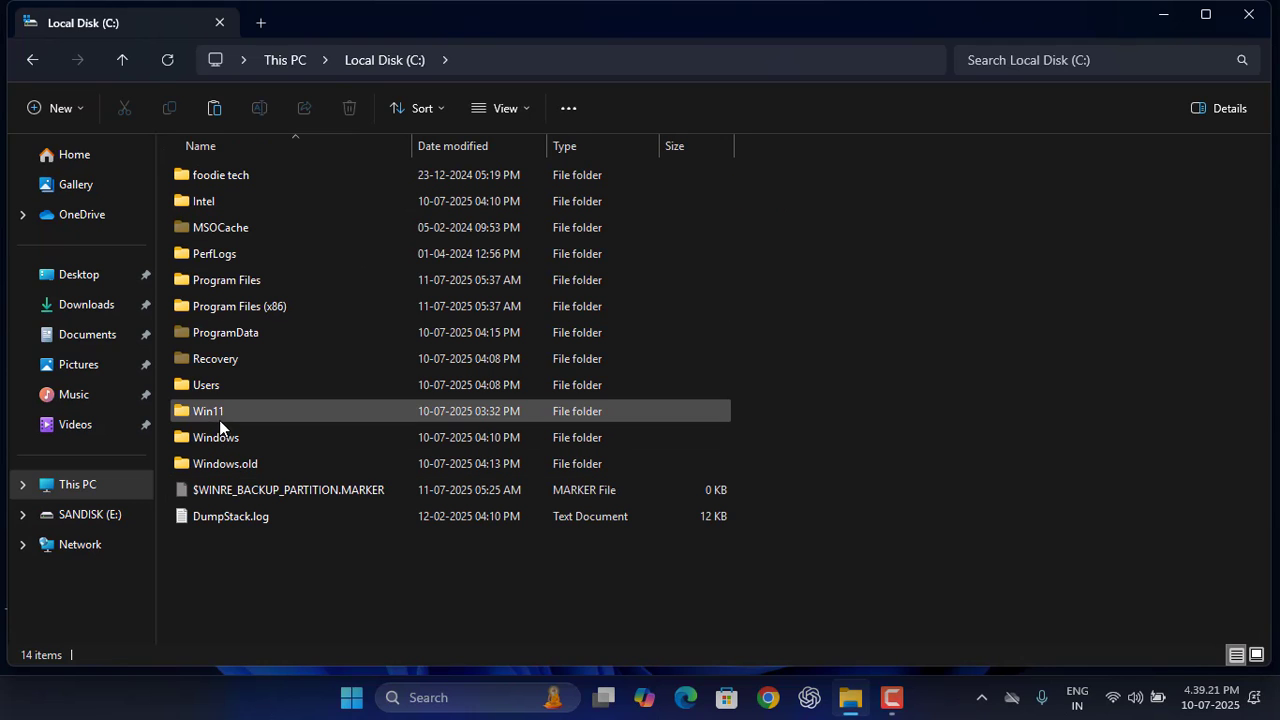
right_click(208, 412)
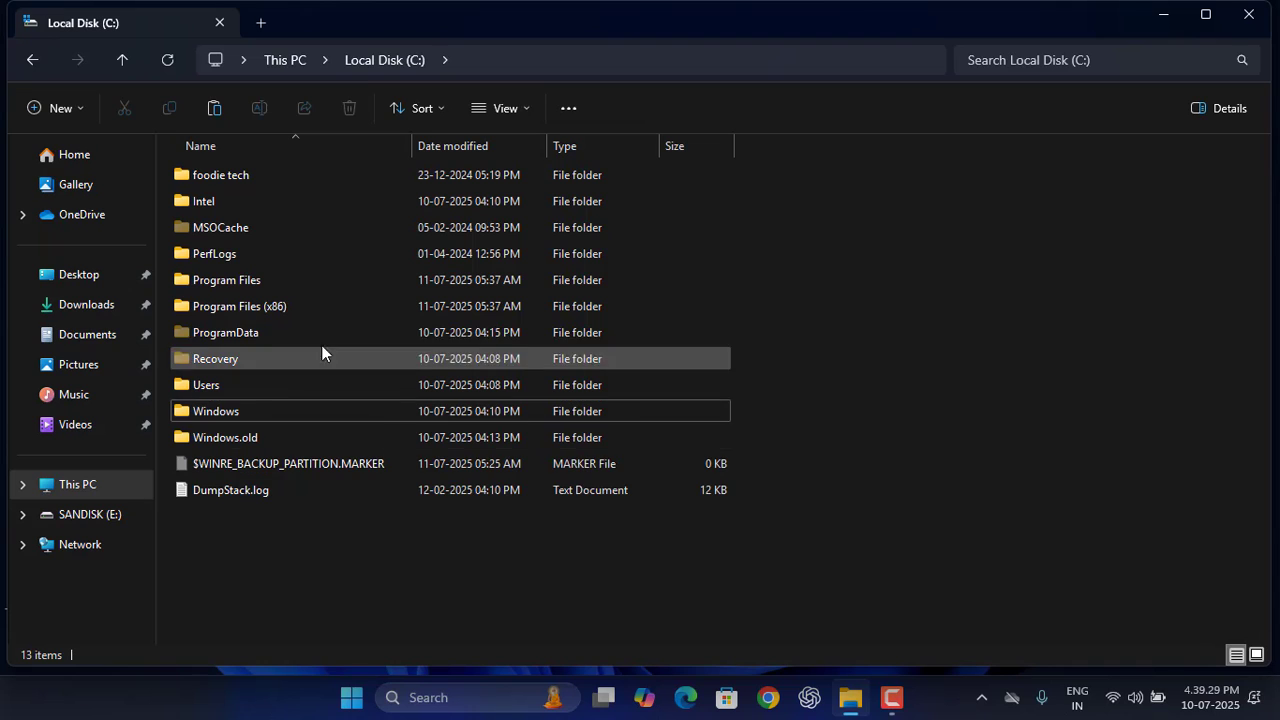
mouse_move(1258, 14)
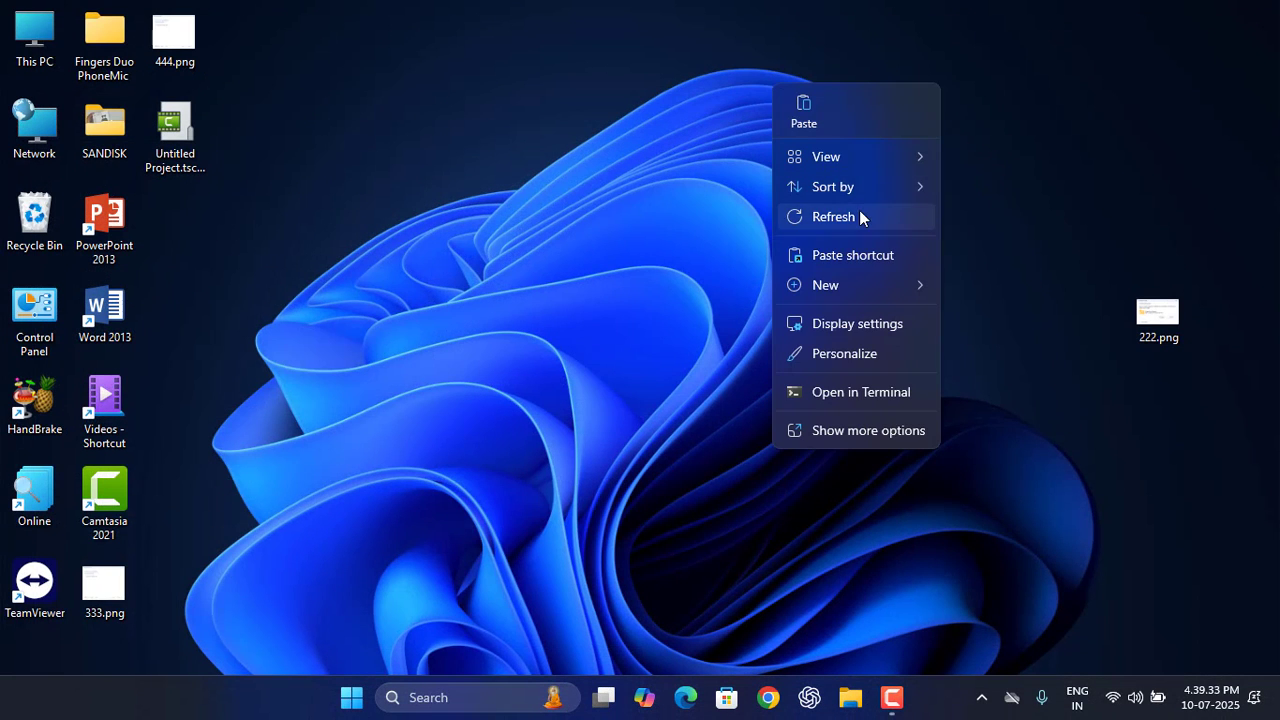
click(352, 696)
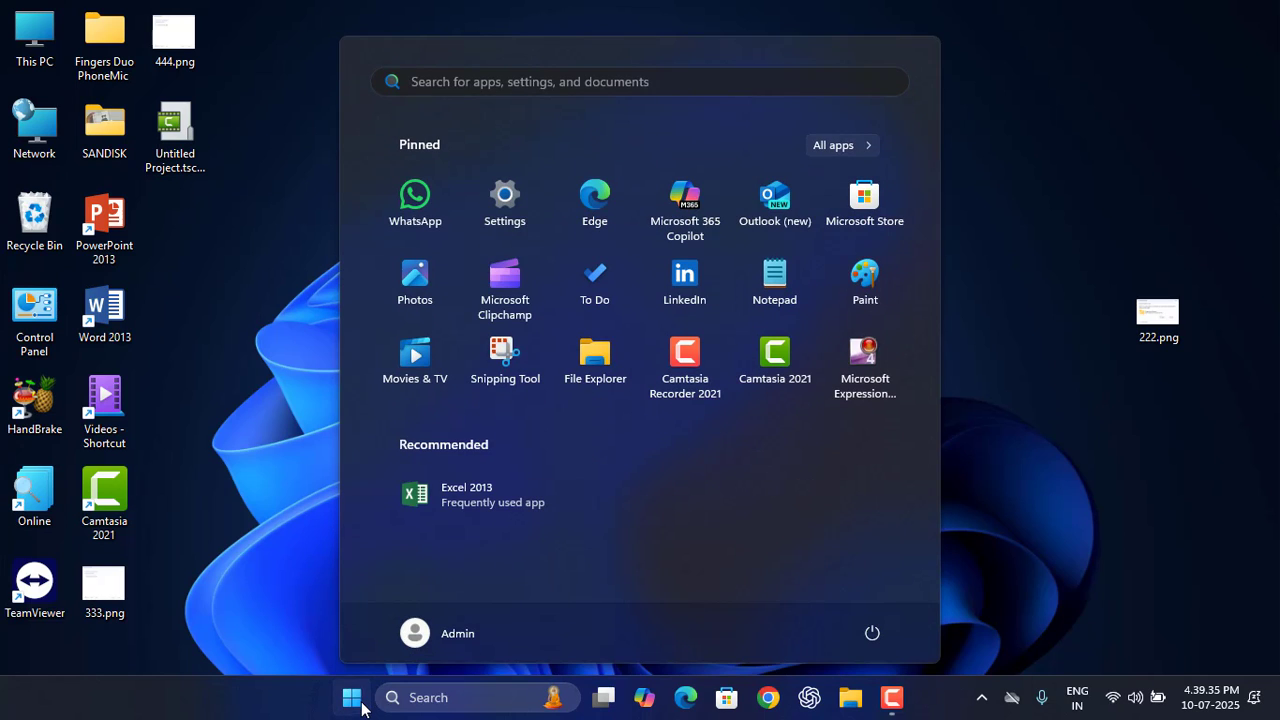
click(352, 696)
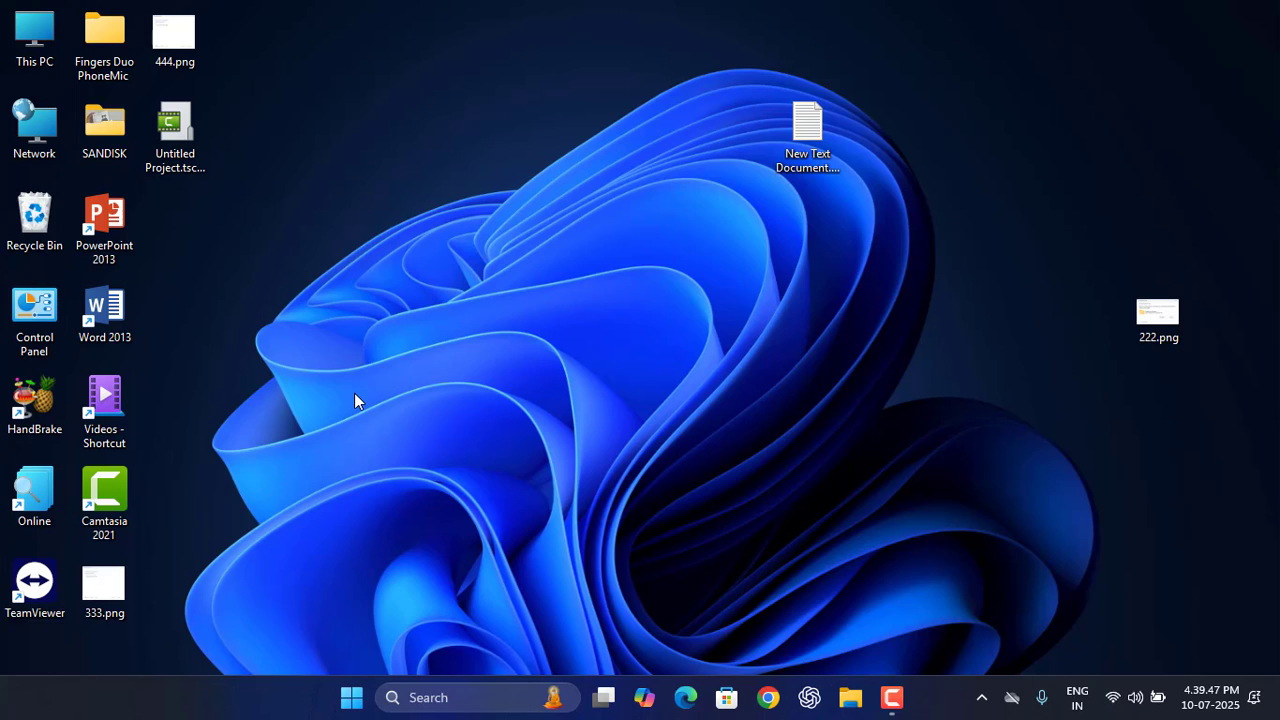
mouse_move(428, 358)
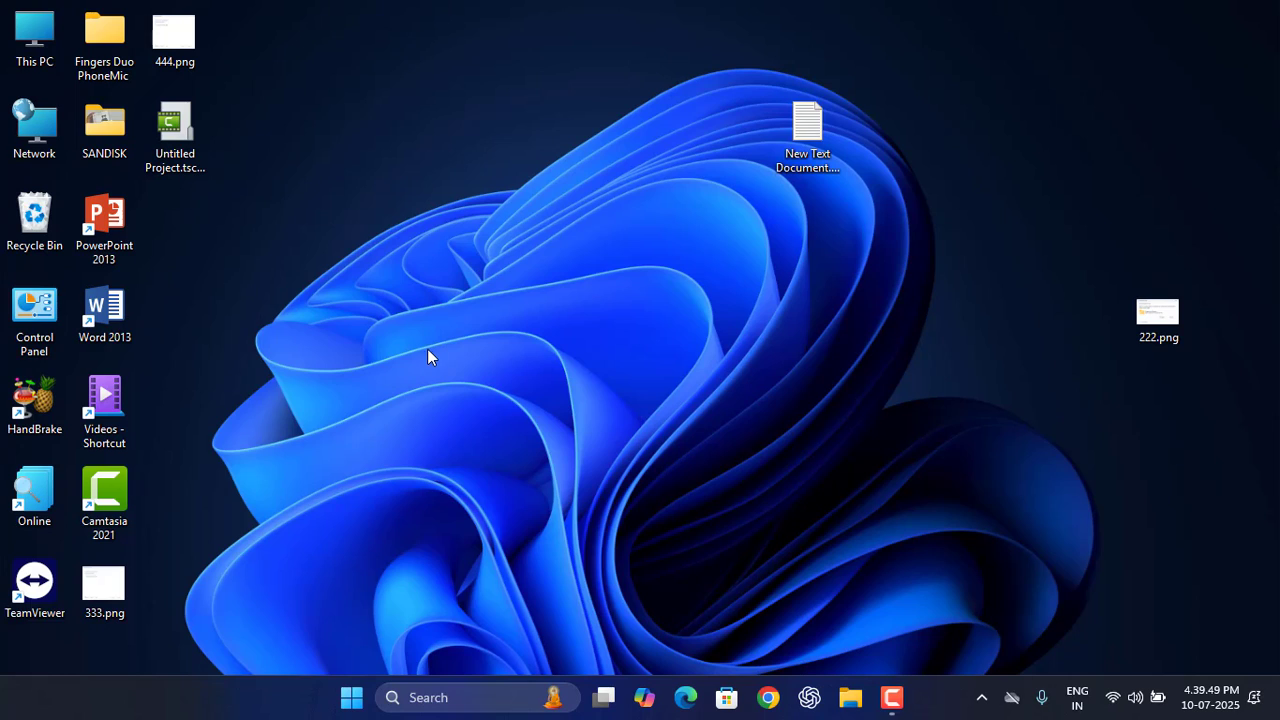